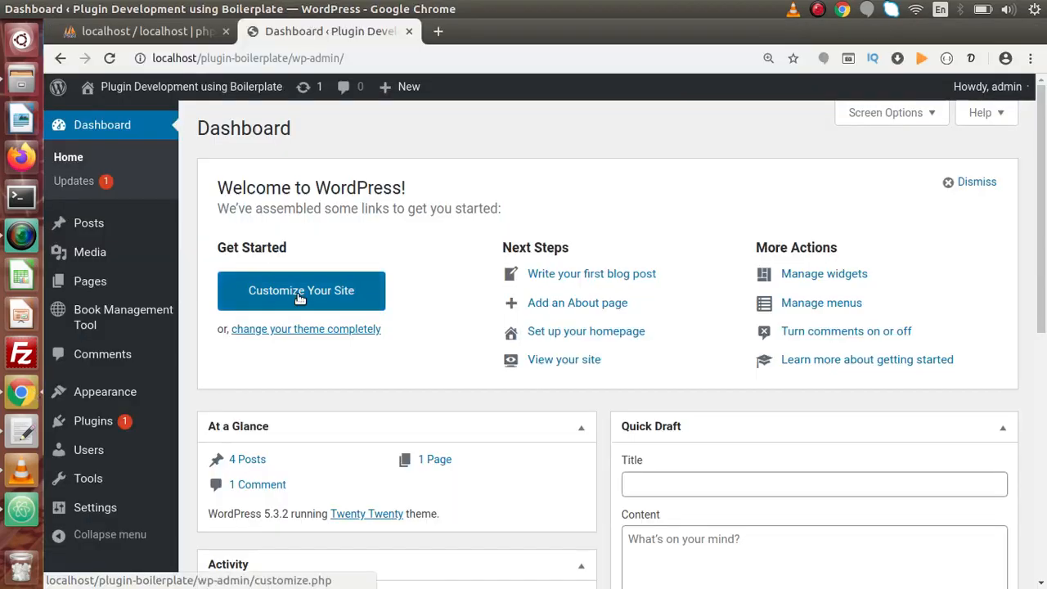
pyautogui.moveTo(114, 317)
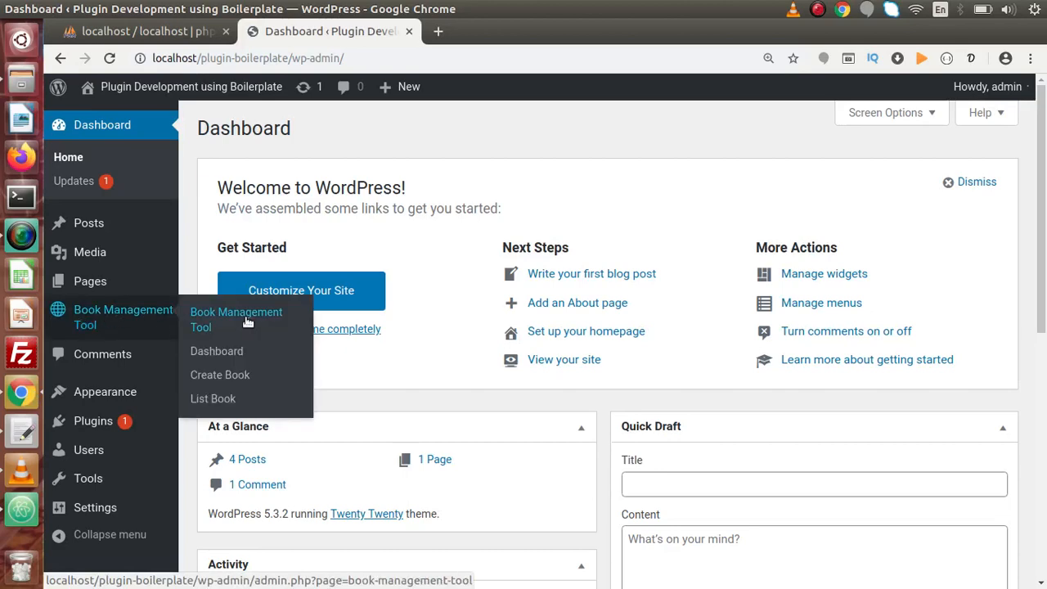
pyautogui.moveTo(239, 399)
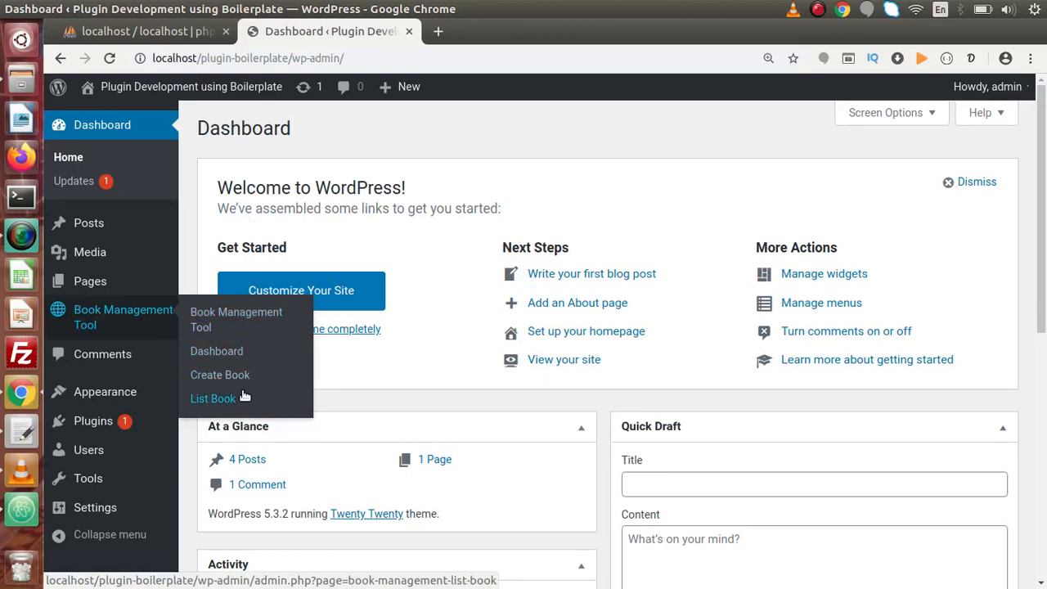
pyautogui.moveTo(98, 334)
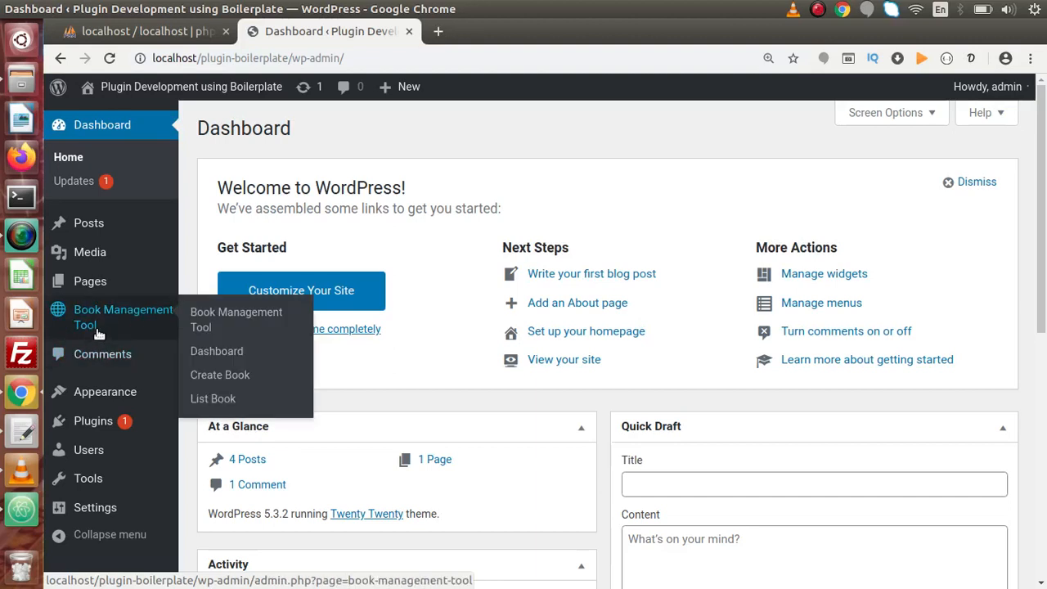
pyautogui.moveTo(125, 328)
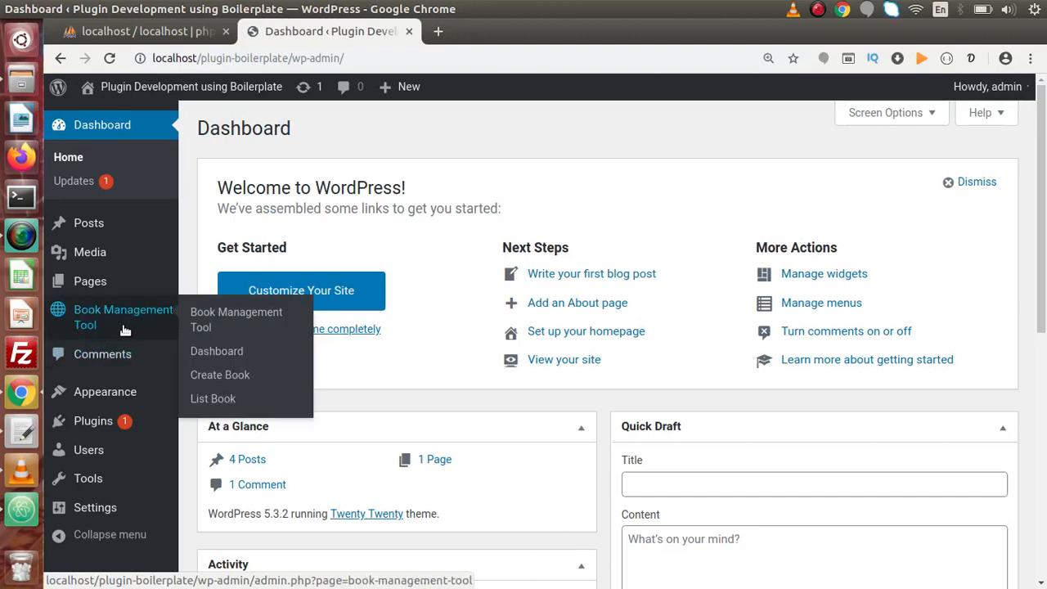
pyautogui.moveTo(219, 379)
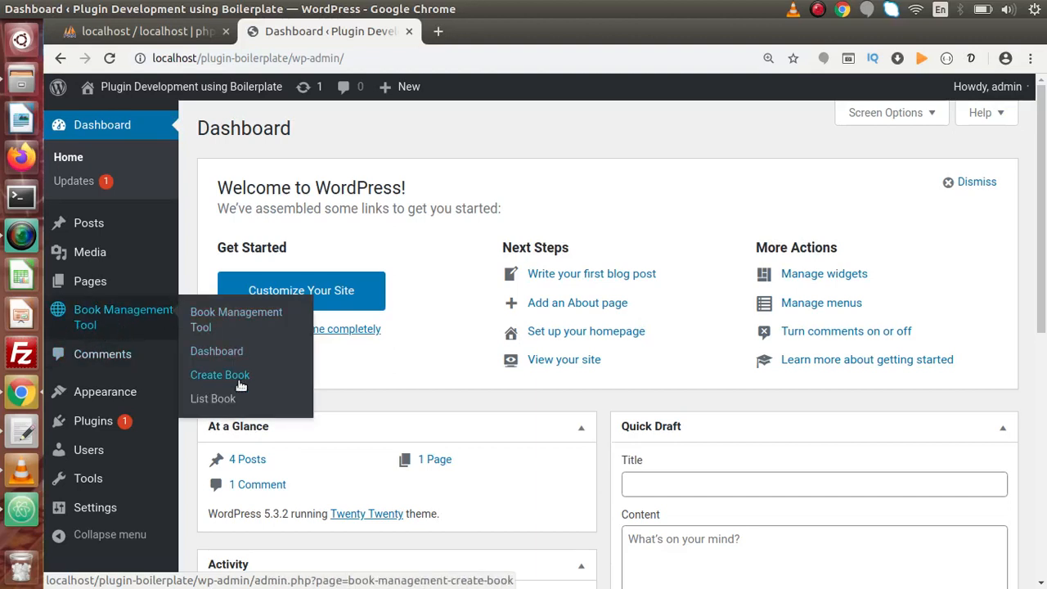
pyautogui.moveTo(225, 339)
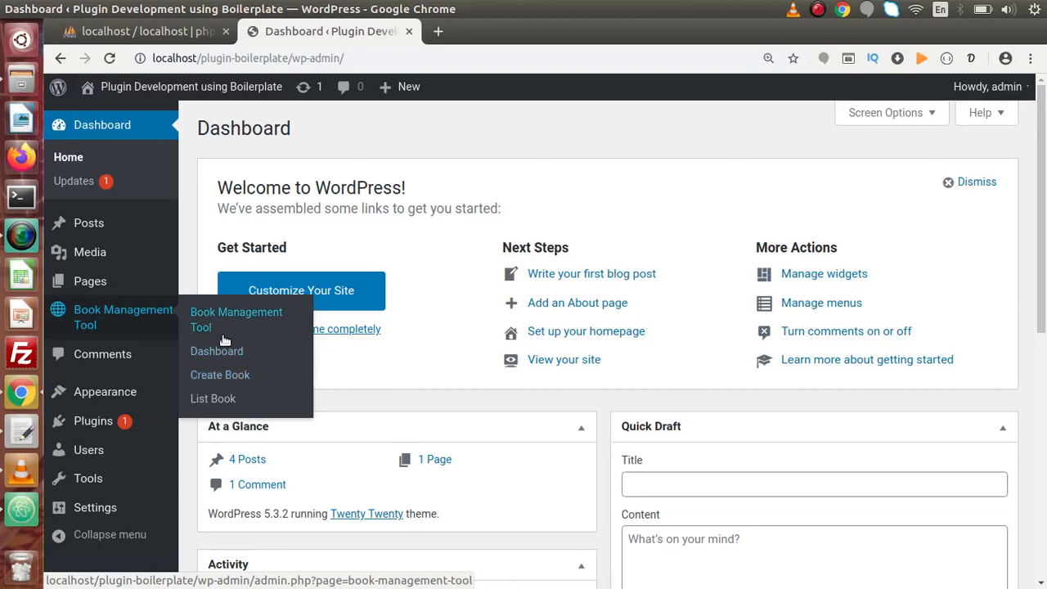
pyautogui.moveTo(216, 329)
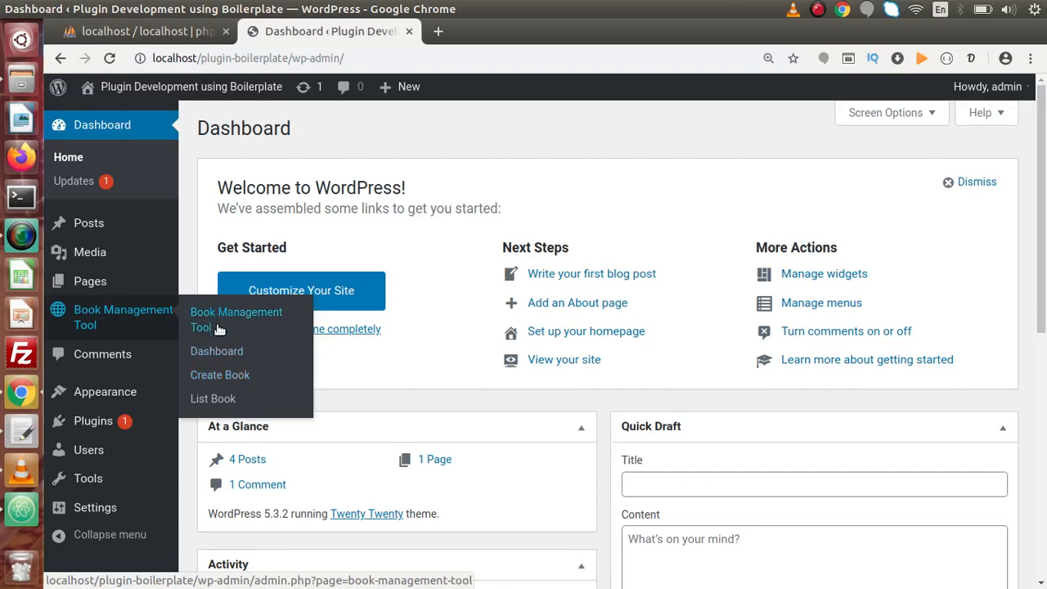
pyautogui.moveTo(230, 317)
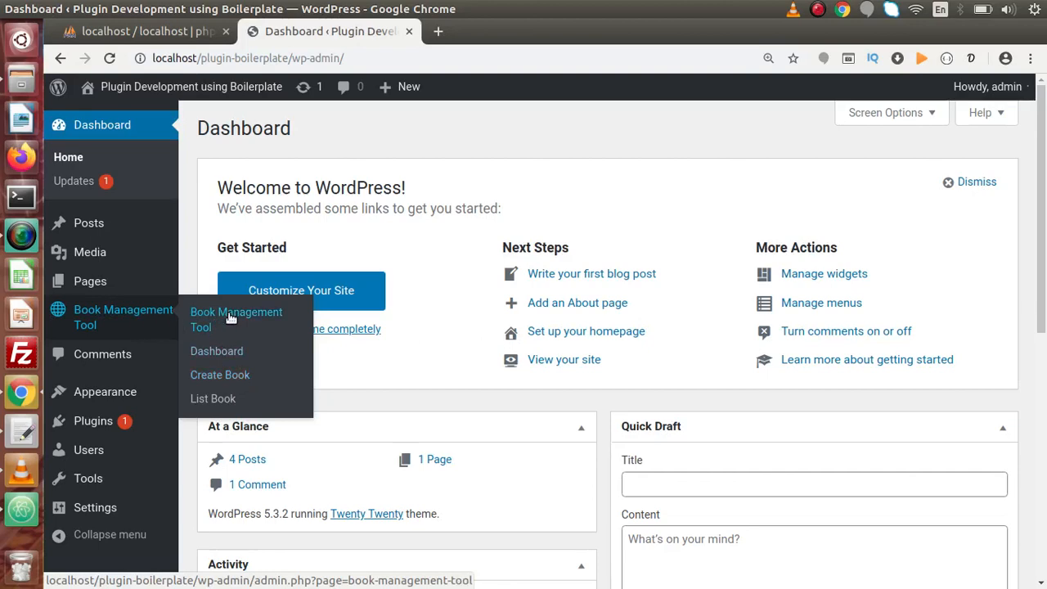
pyautogui.moveTo(193, 319)
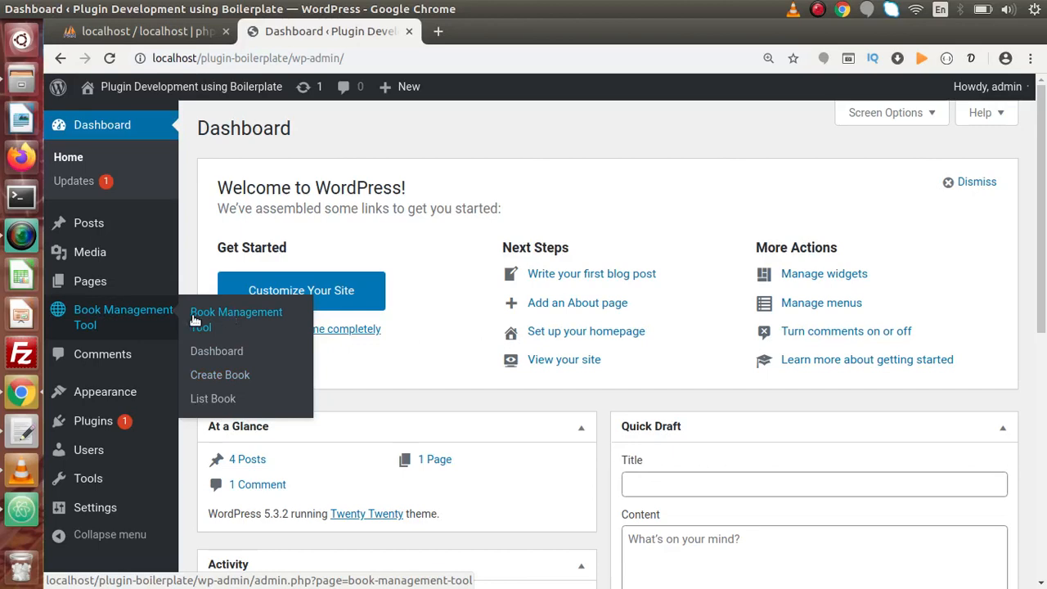
pyautogui.moveTo(255, 381)
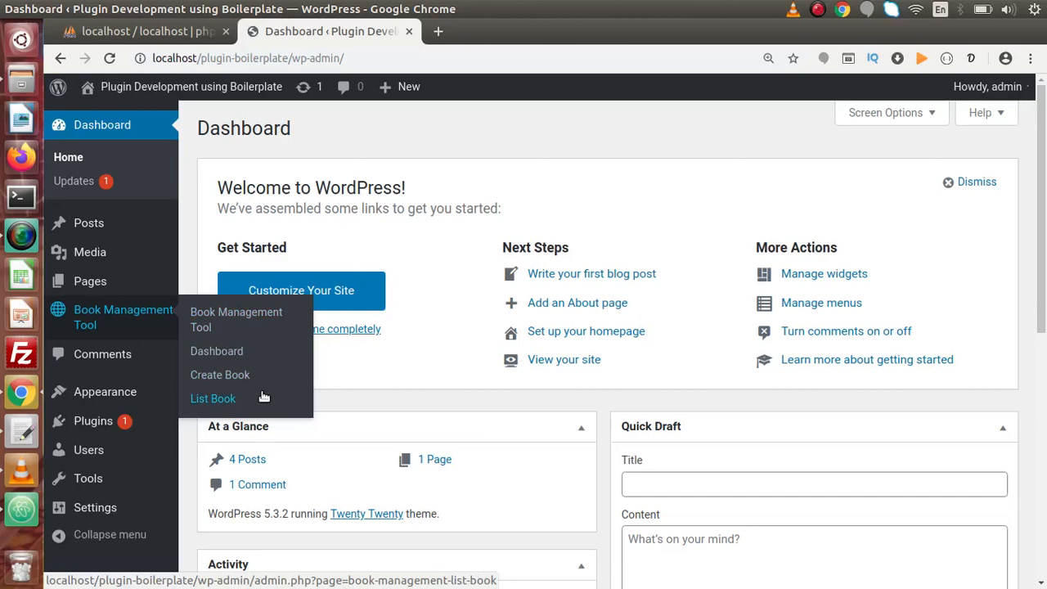
pyautogui.moveTo(88, 222)
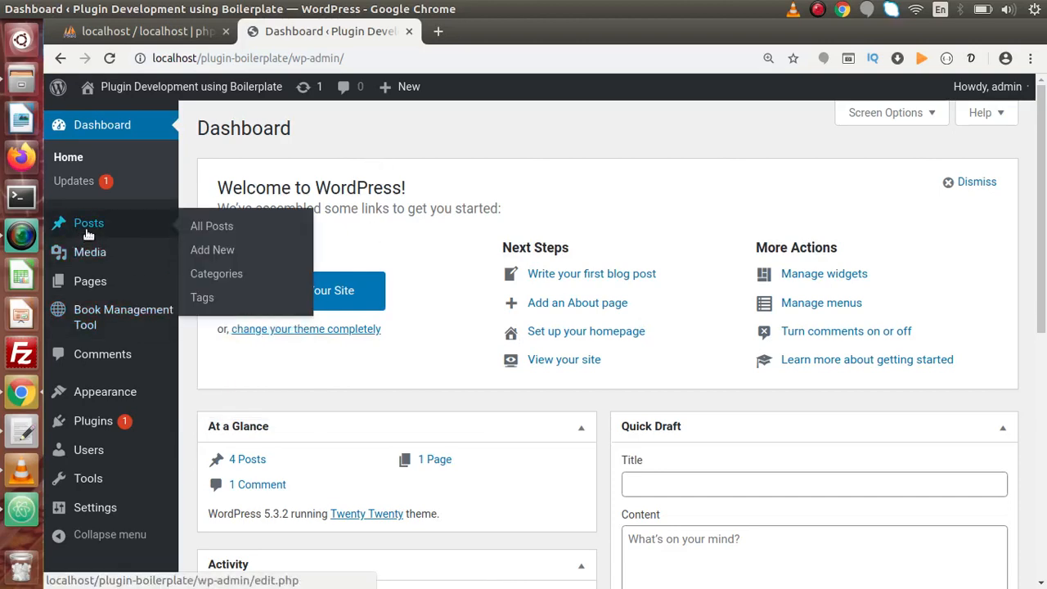
pyautogui.moveTo(96, 229)
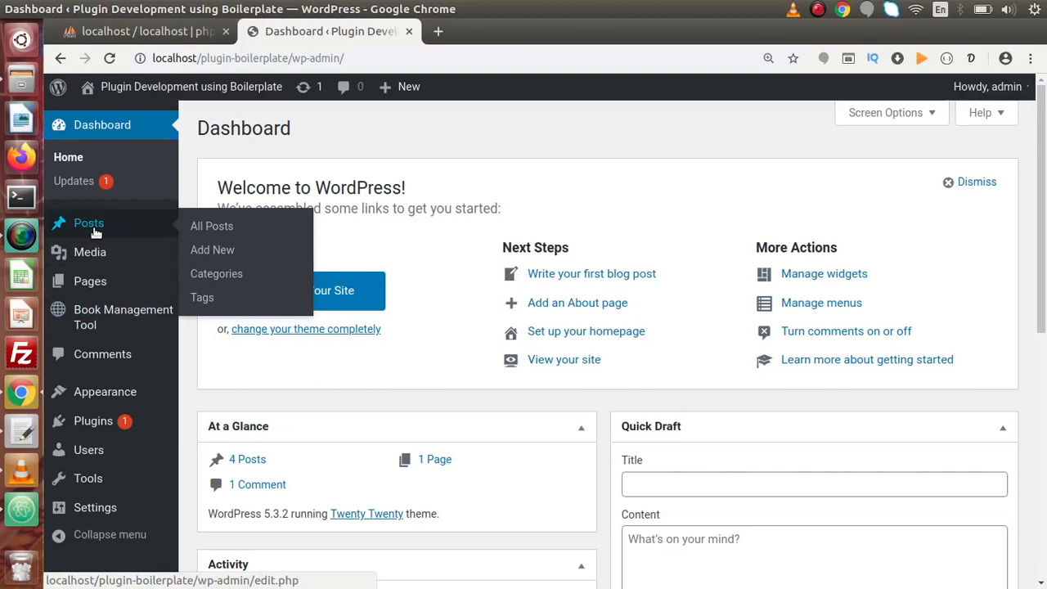
pyautogui.moveTo(211, 225)
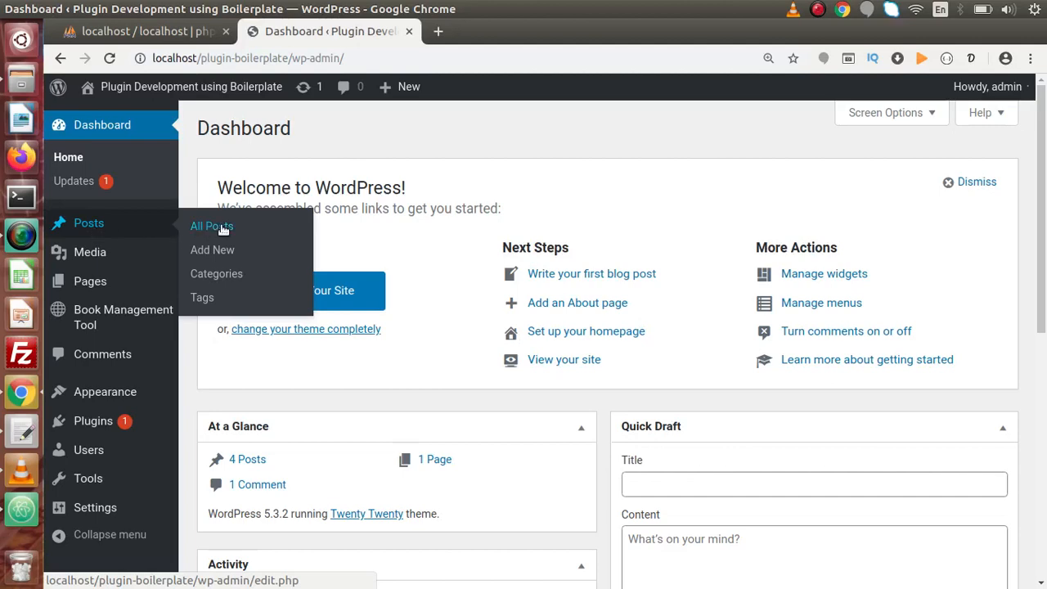
pyautogui.moveTo(215, 274)
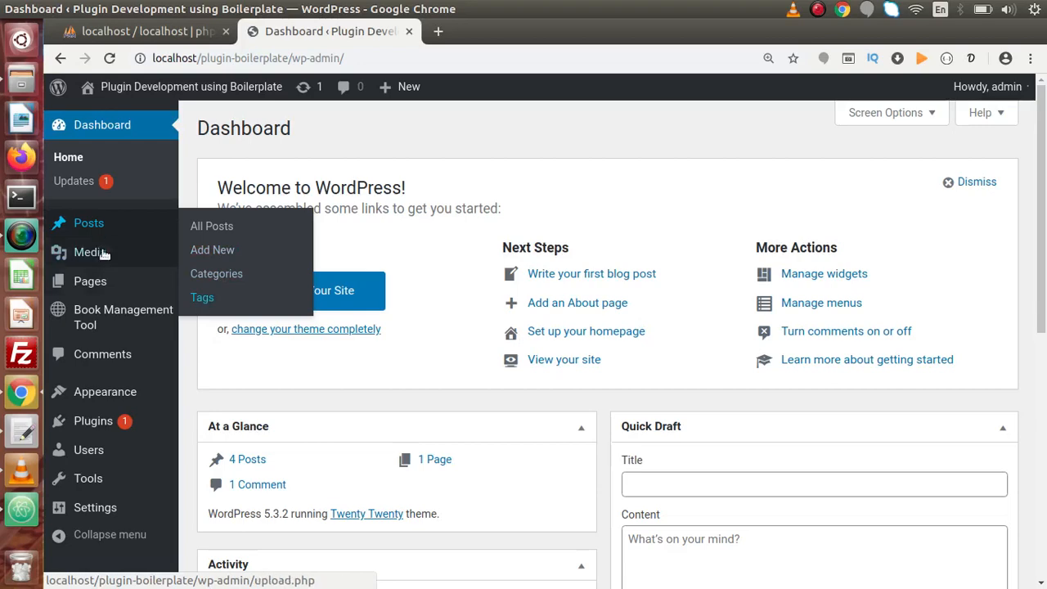
# Bring up the All Posts list from the Posts sidebar menu.
pyautogui.click(211, 225)
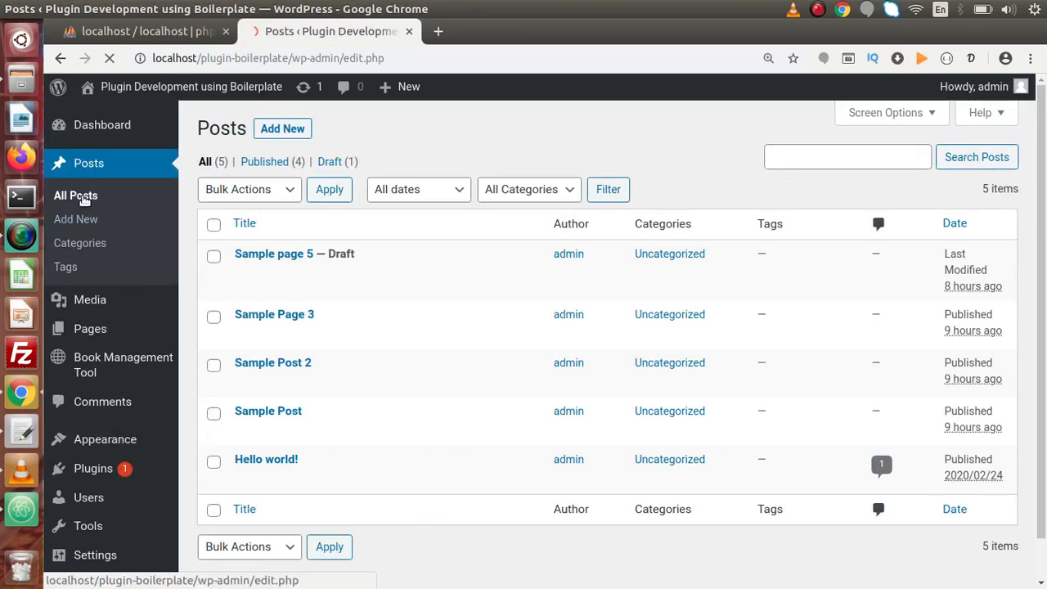
pyautogui.moveTo(90, 329)
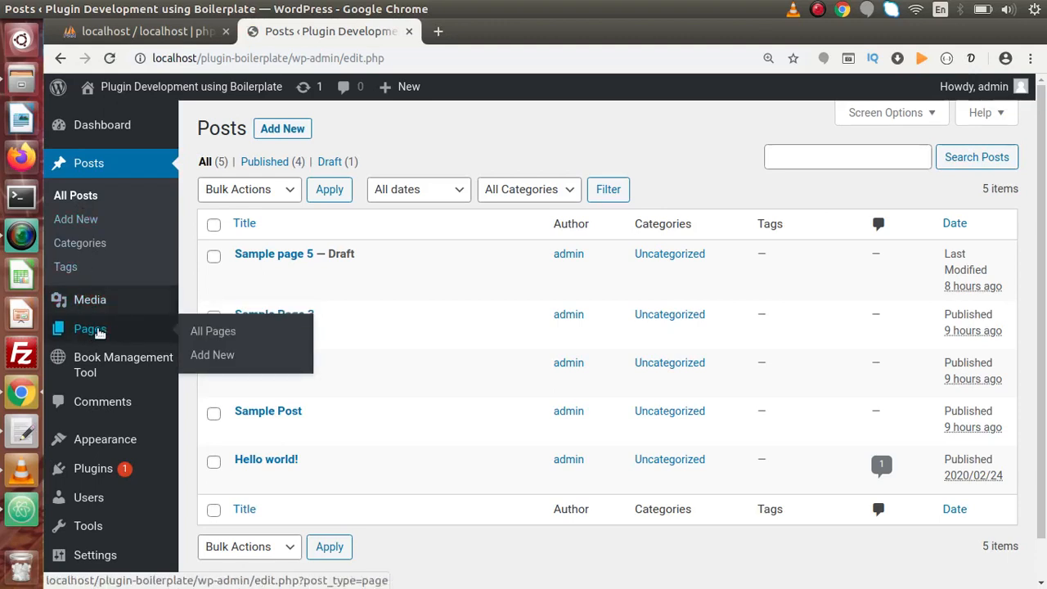
pyautogui.moveTo(213, 330)
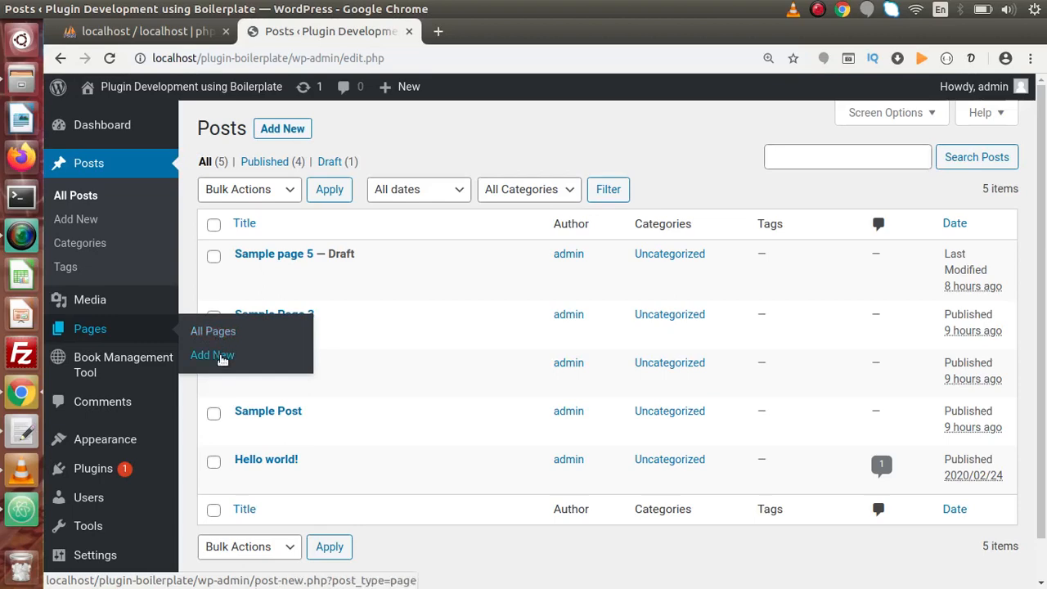
# Bring up the All Pages list from the Pages sidebar menu.
pyautogui.click(213, 330)
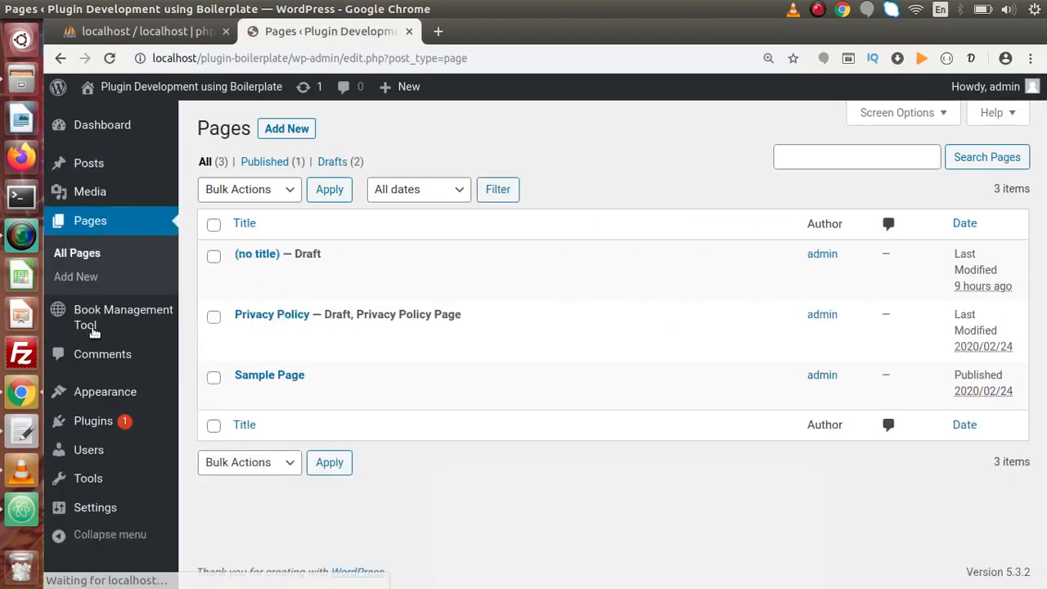
pyautogui.moveTo(100, 225)
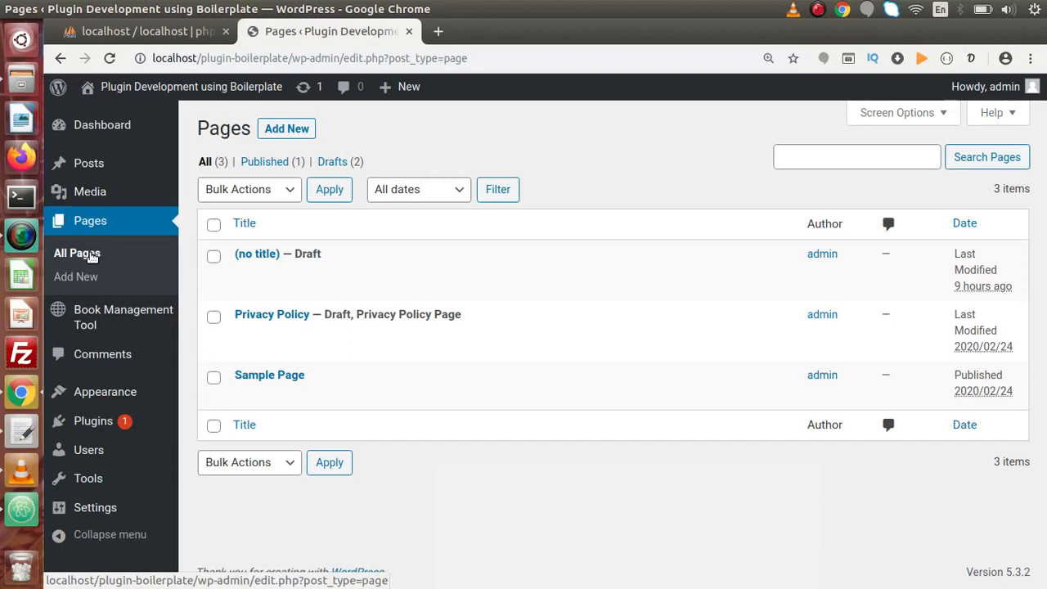
pyautogui.moveTo(118, 317)
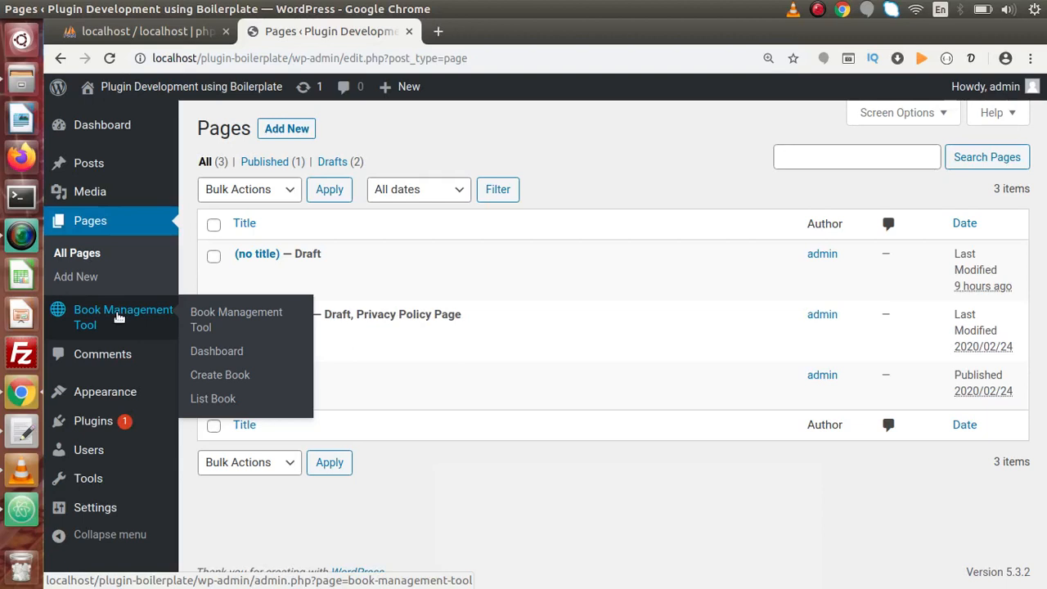
pyautogui.moveTo(216, 350)
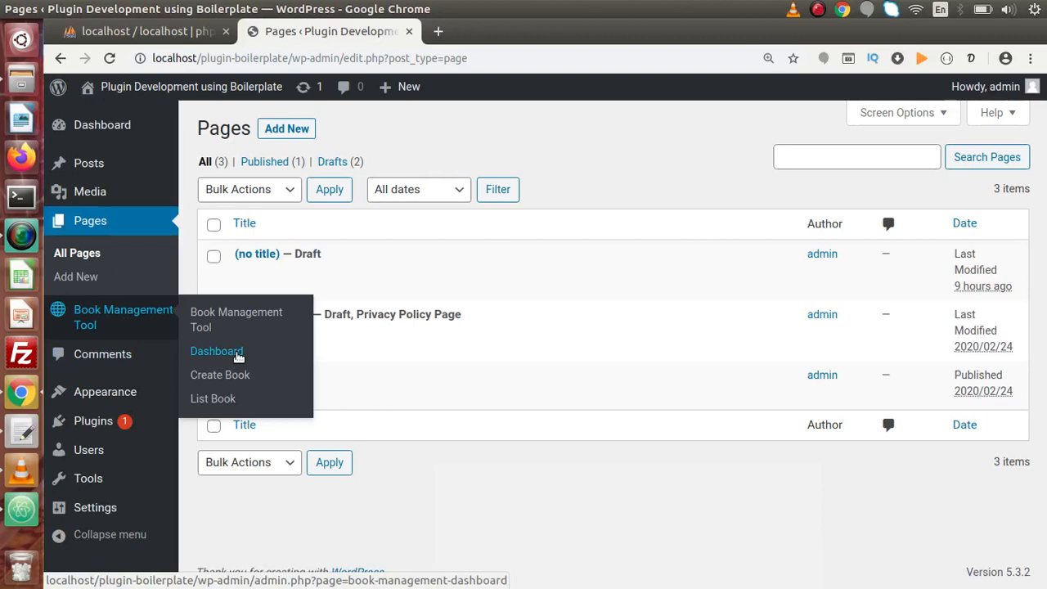
pyautogui.moveTo(235, 319)
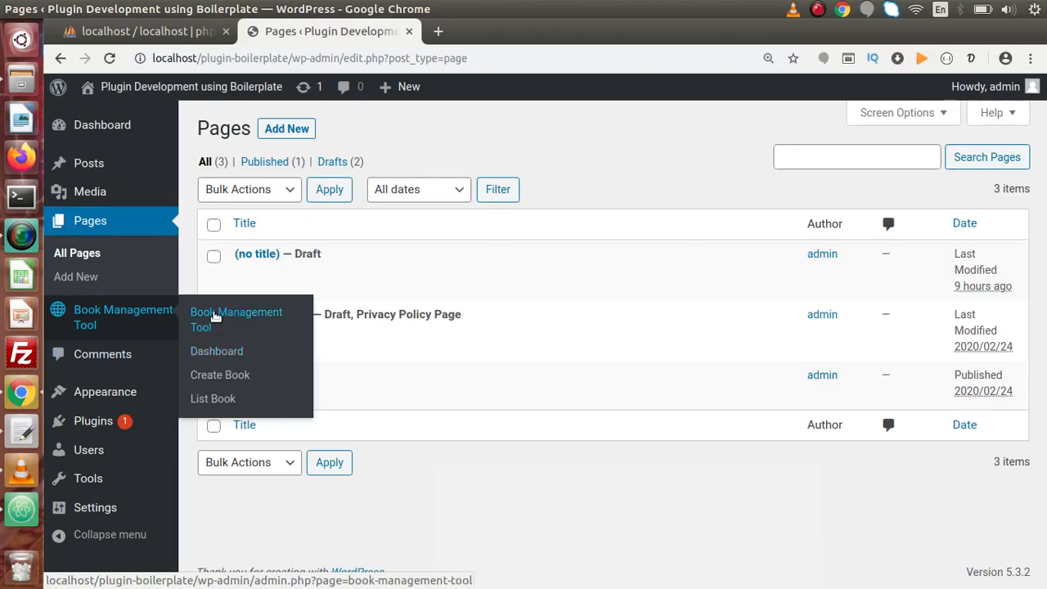
pyautogui.moveTo(226, 327)
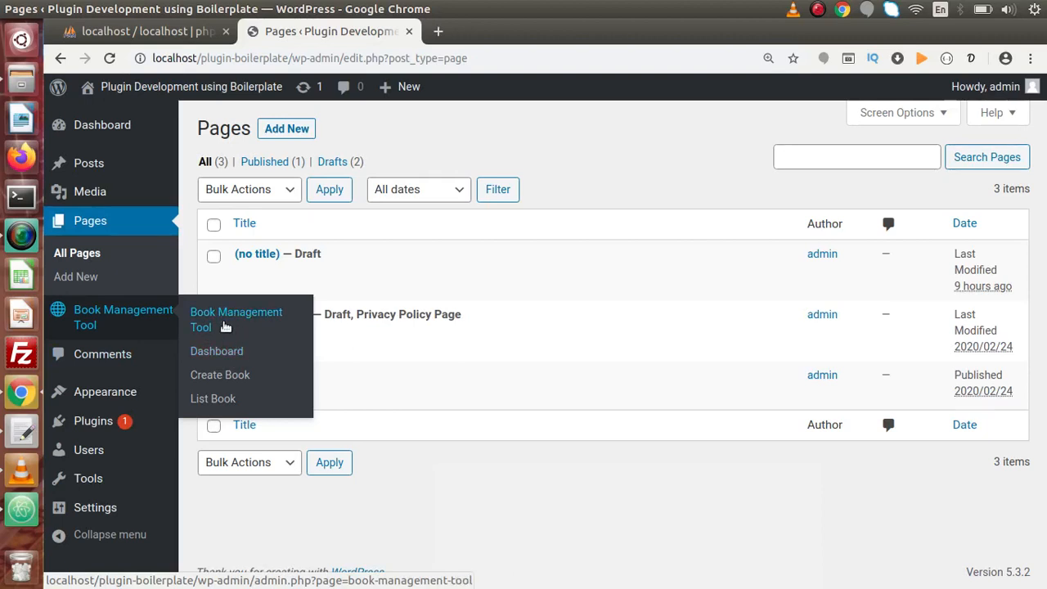
pyautogui.moveTo(215, 318)
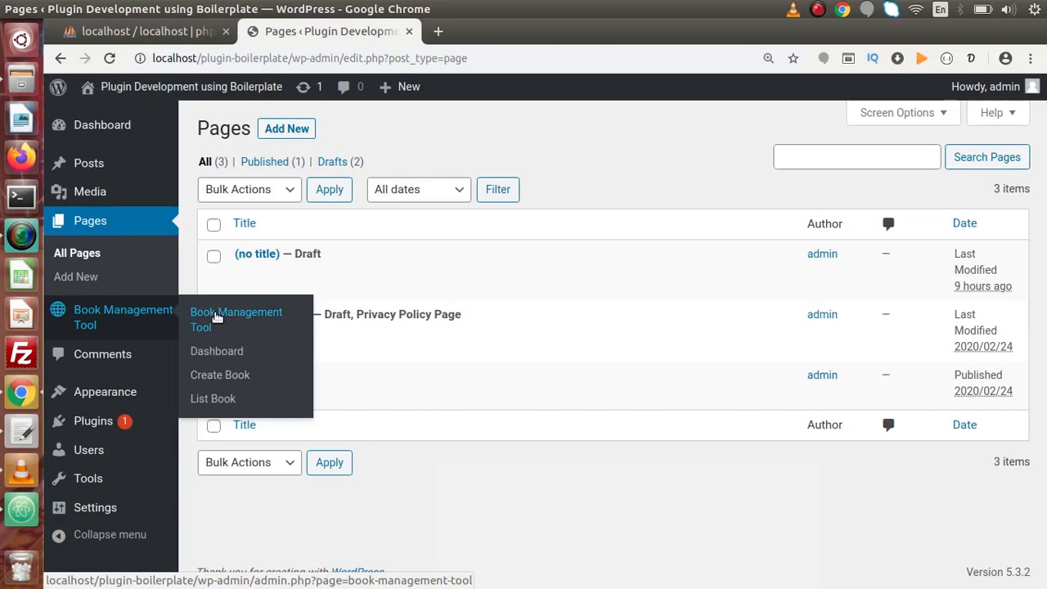
pyautogui.moveTo(248, 330)
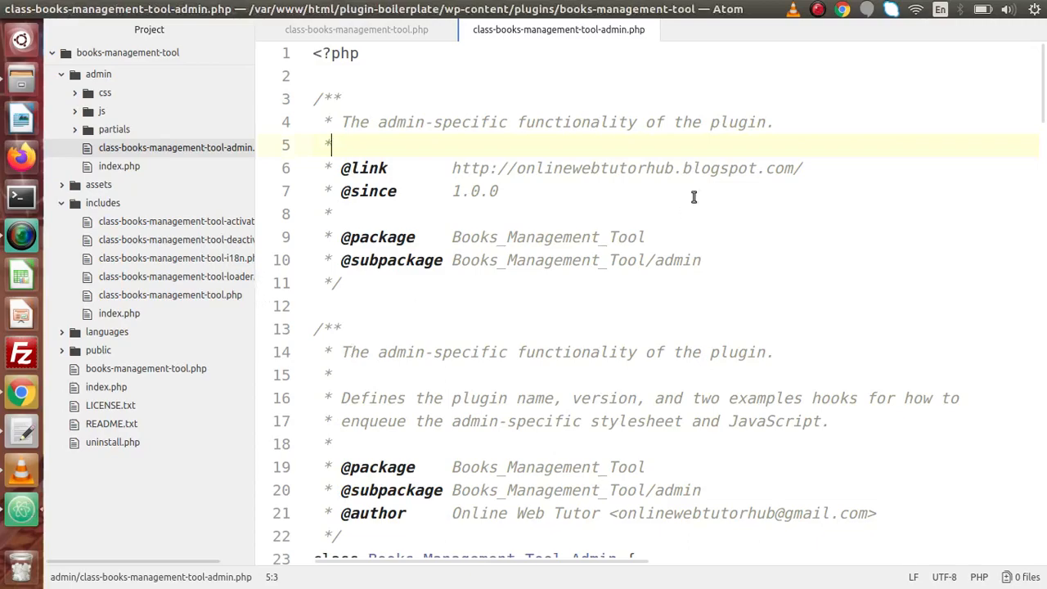
pyautogui.scroll(-3)
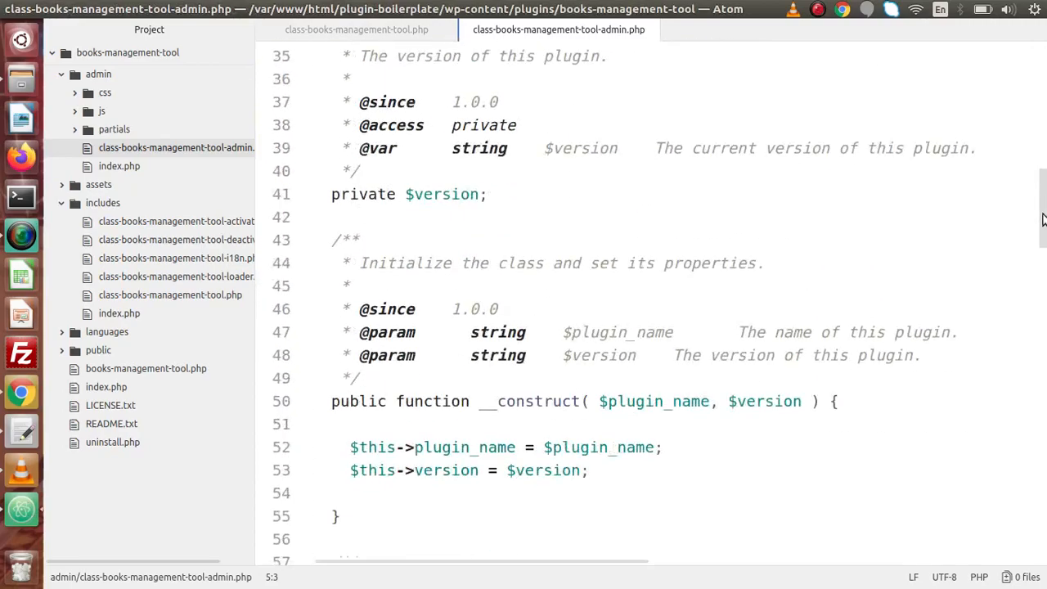
pyautogui.scroll(-3)
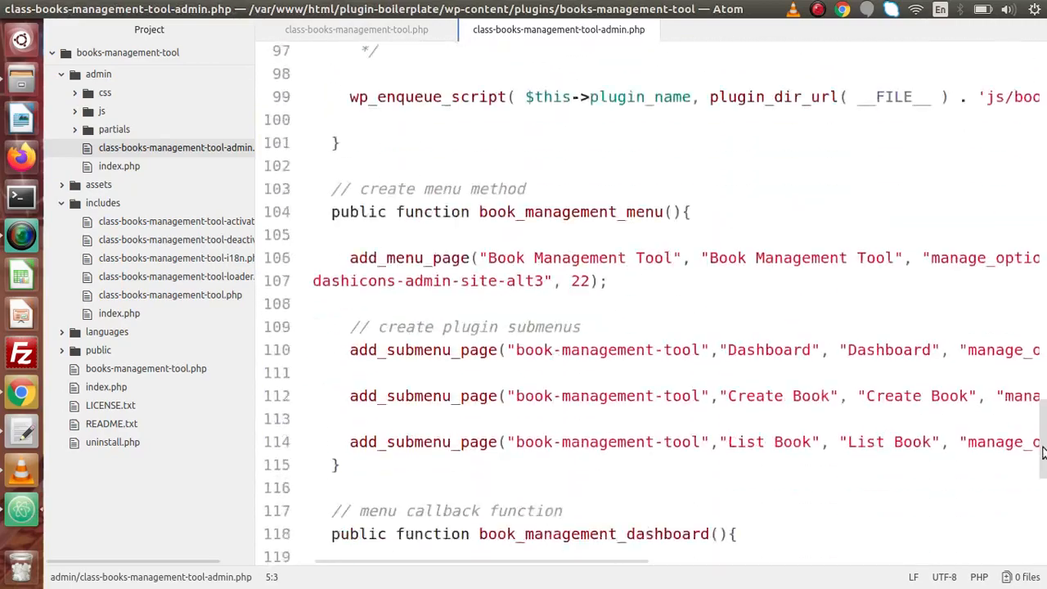
pyautogui.scroll(-3)
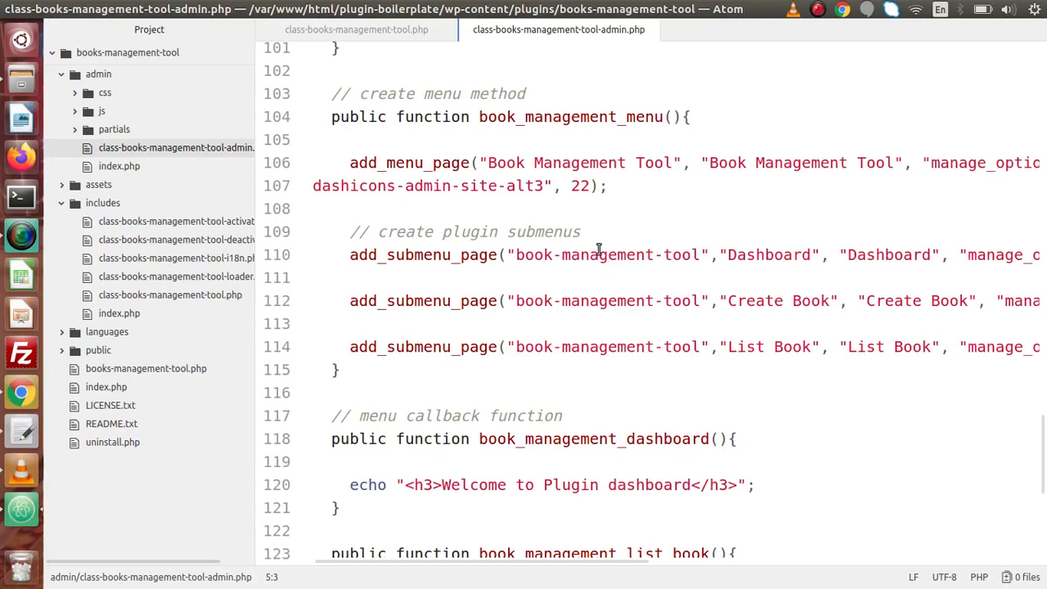
pyautogui.moveTo(541, 571)
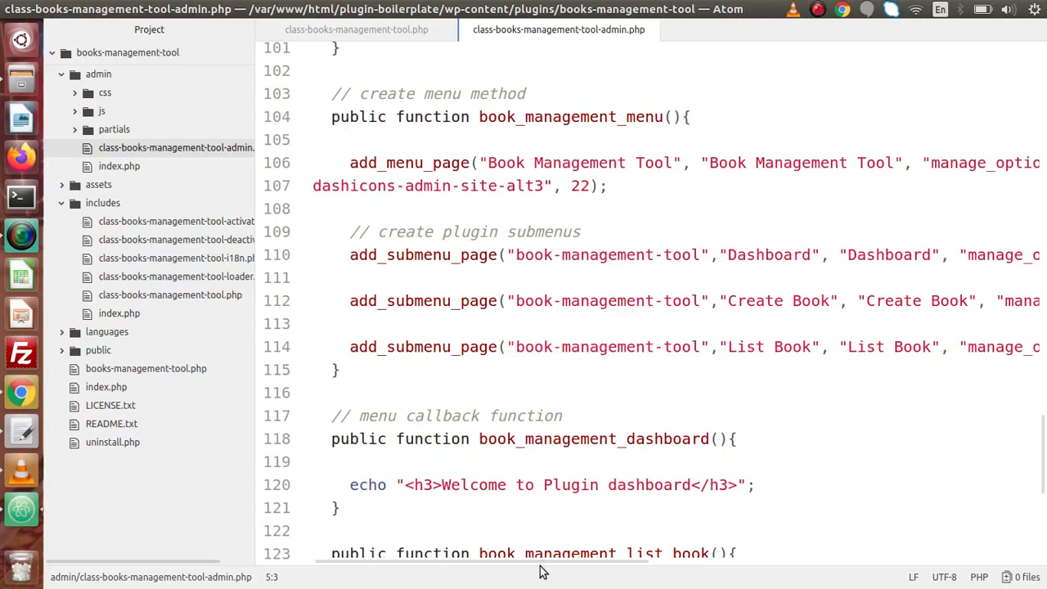
pyautogui.moveTo(672, 571)
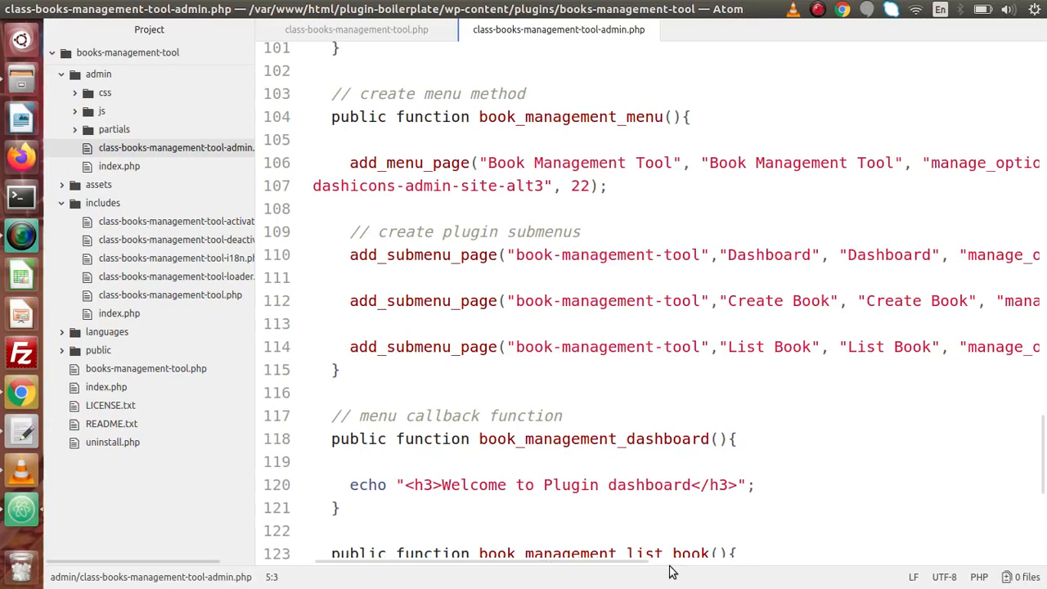
pyautogui.moveTo(646, 569)
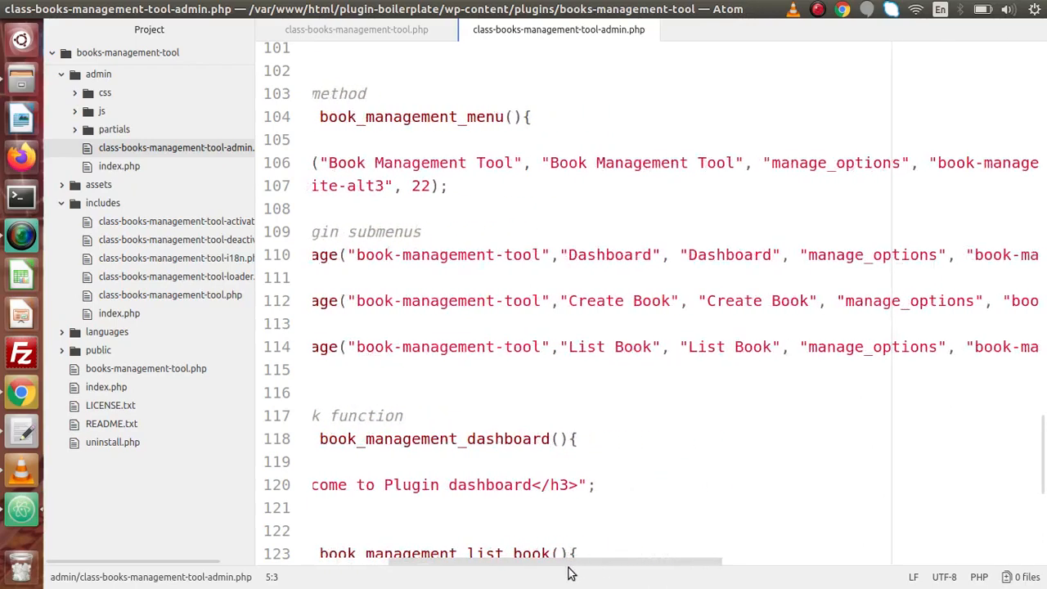
pyautogui.hscroll(3)
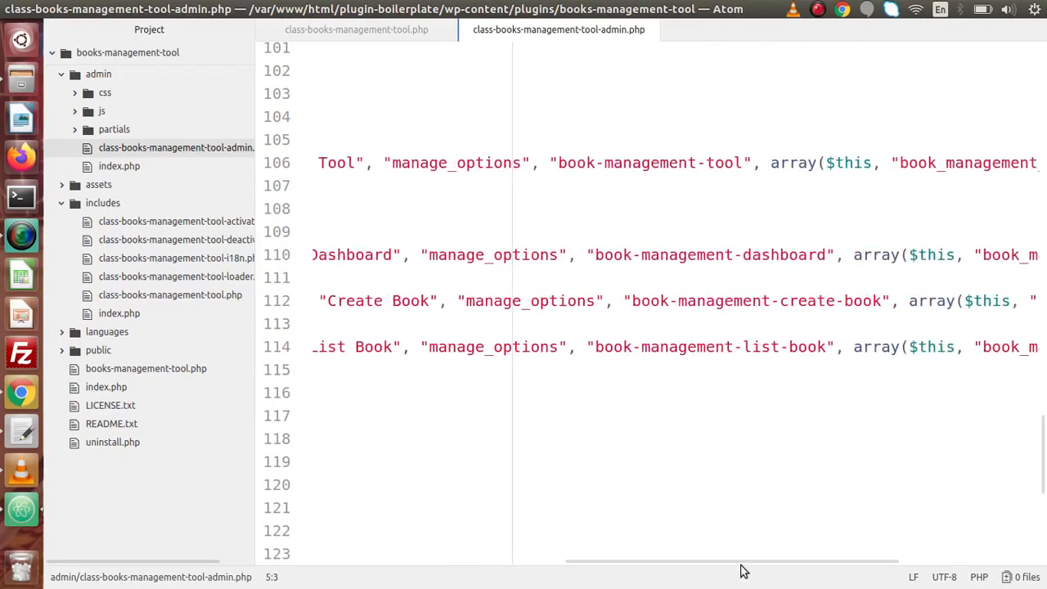
pyautogui.doubleClick(703, 164)
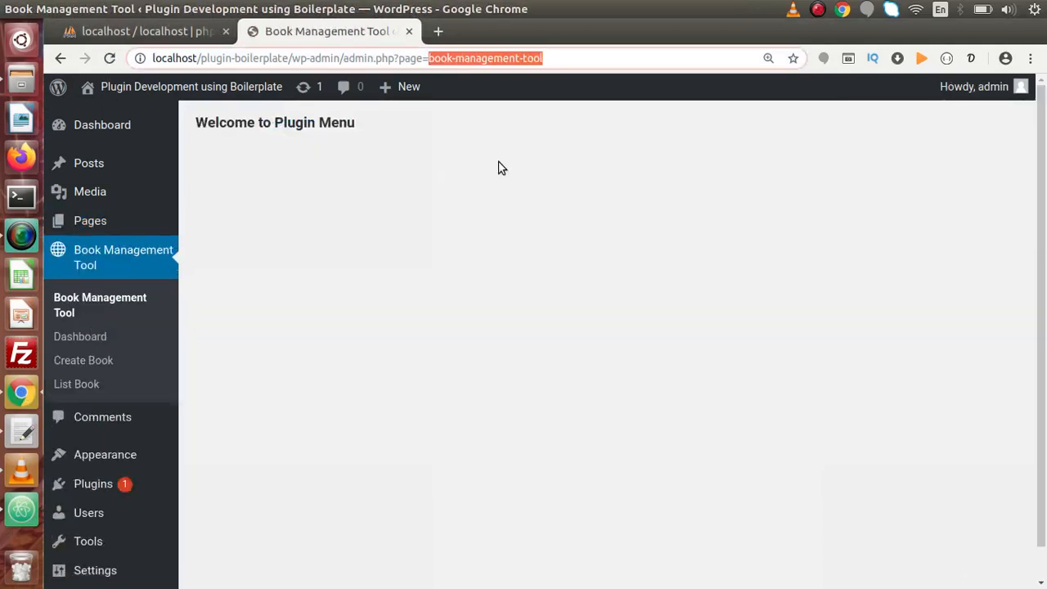
pyautogui.moveTo(79, 337)
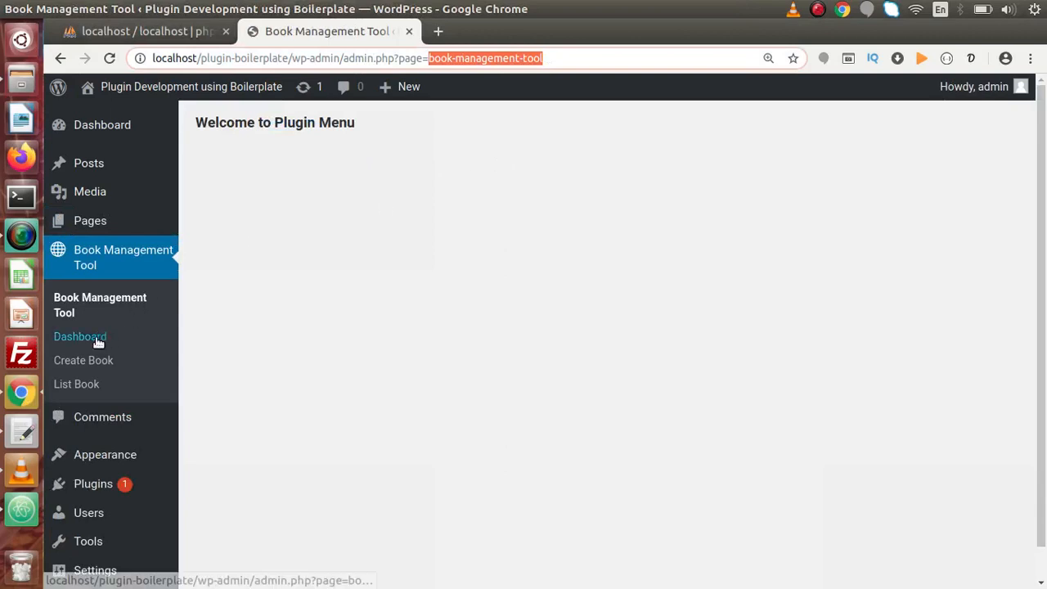
# Show the Book Management Tool Dashboard with its 'Welcome to Plugin dashboard' message.
pyautogui.click(78, 336)
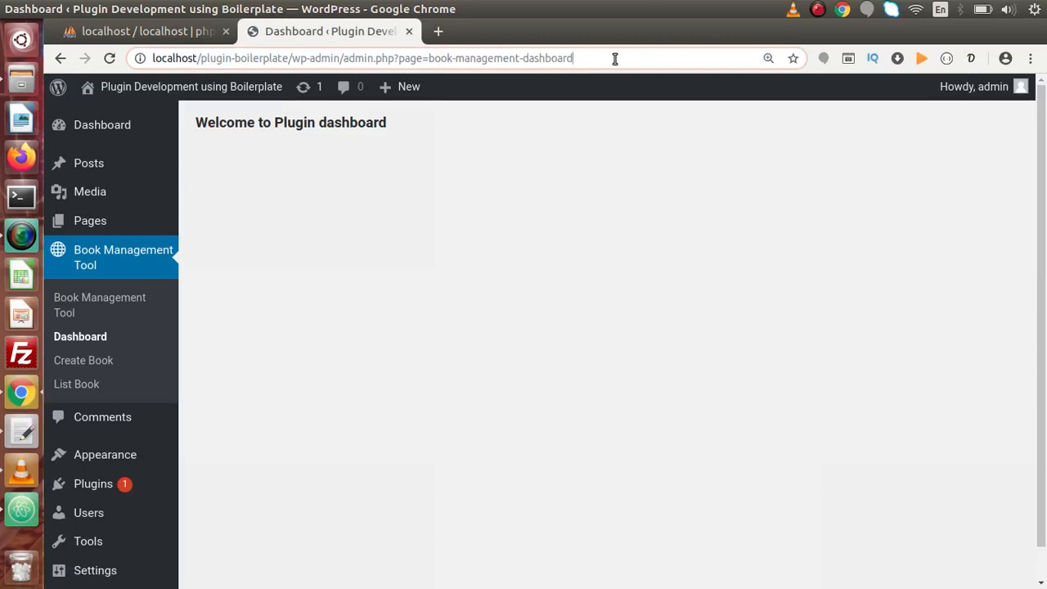
pyautogui.moveTo(128, 258)
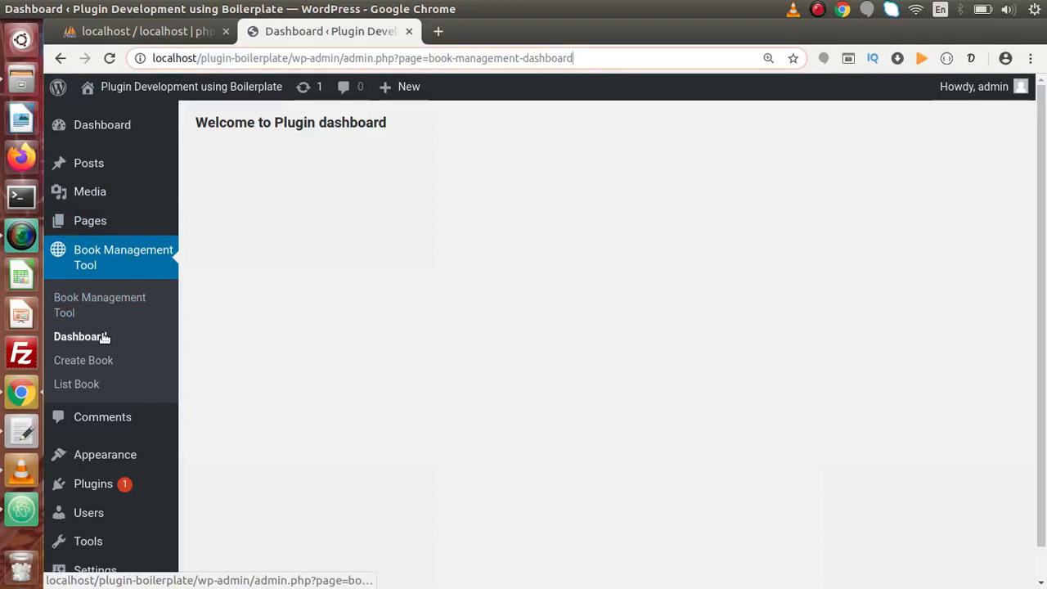
pyautogui.moveTo(83, 360)
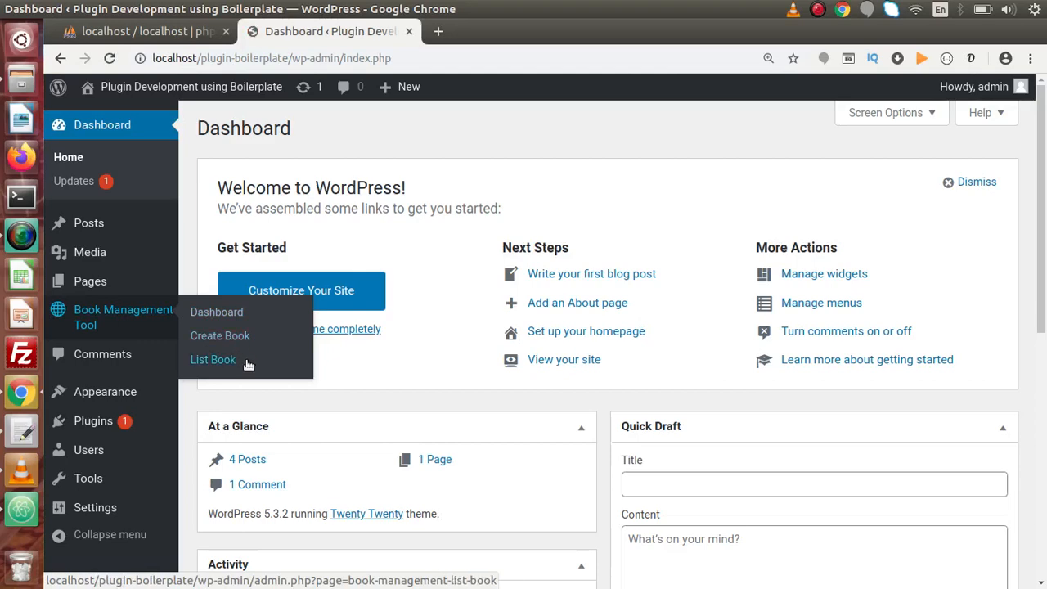
pyautogui.moveTo(139, 336)
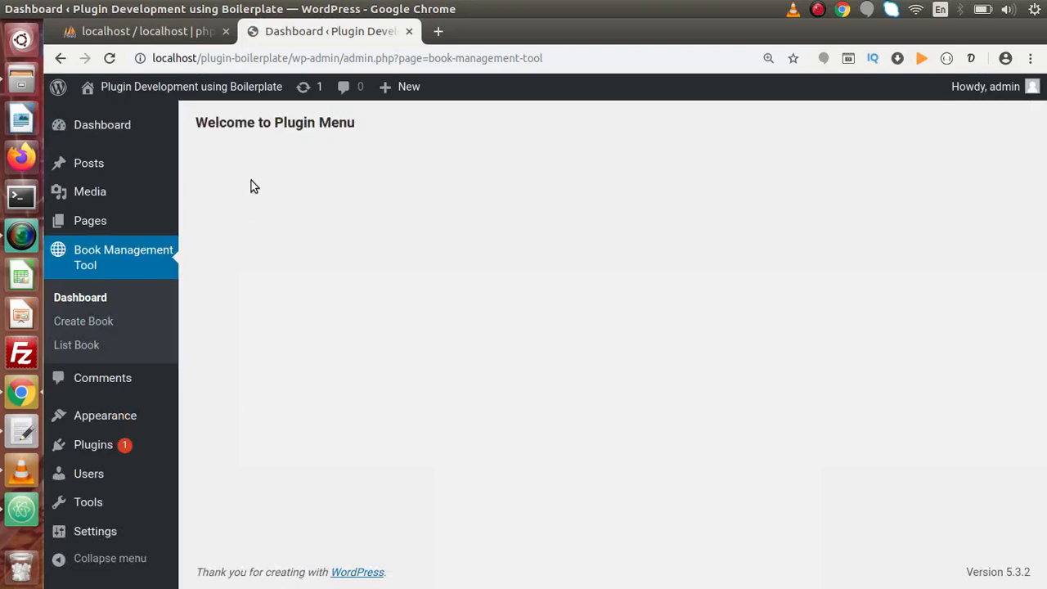
pyautogui.moveTo(92, 304)
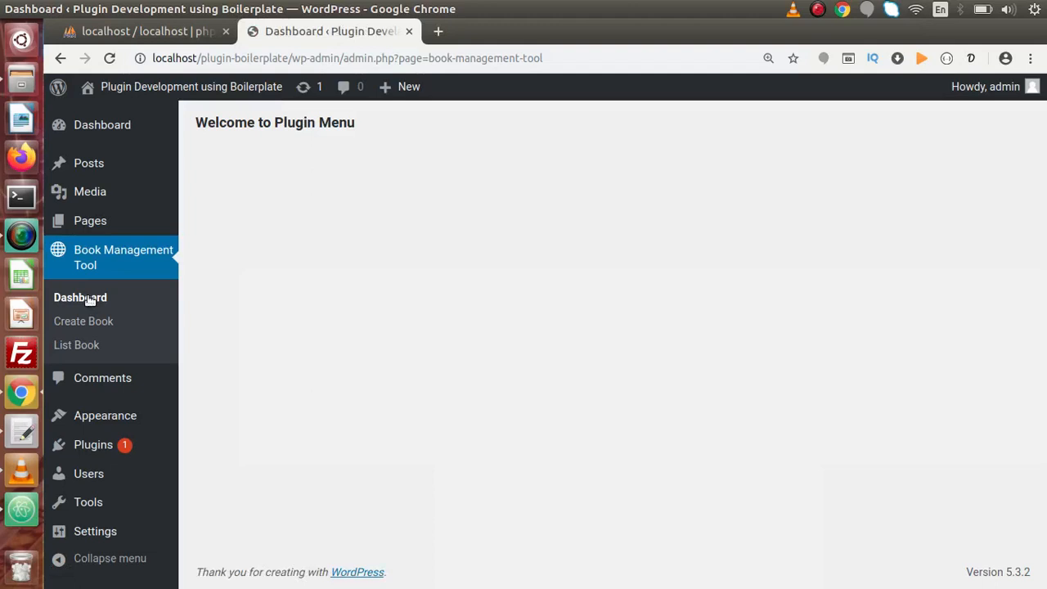
pyautogui.doubleClick(484, 57)
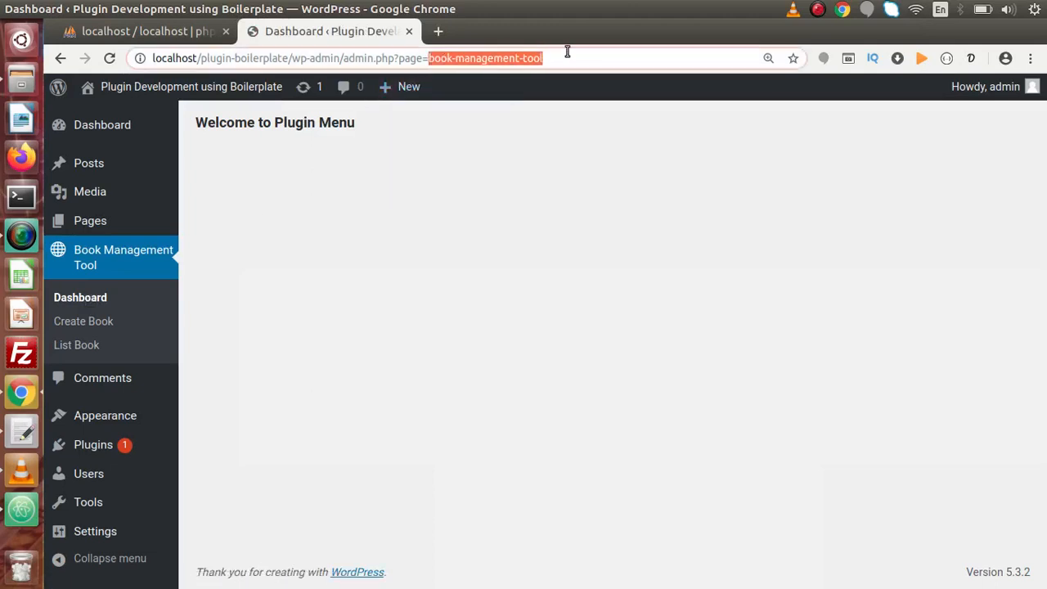
pyautogui.click(481, 161)
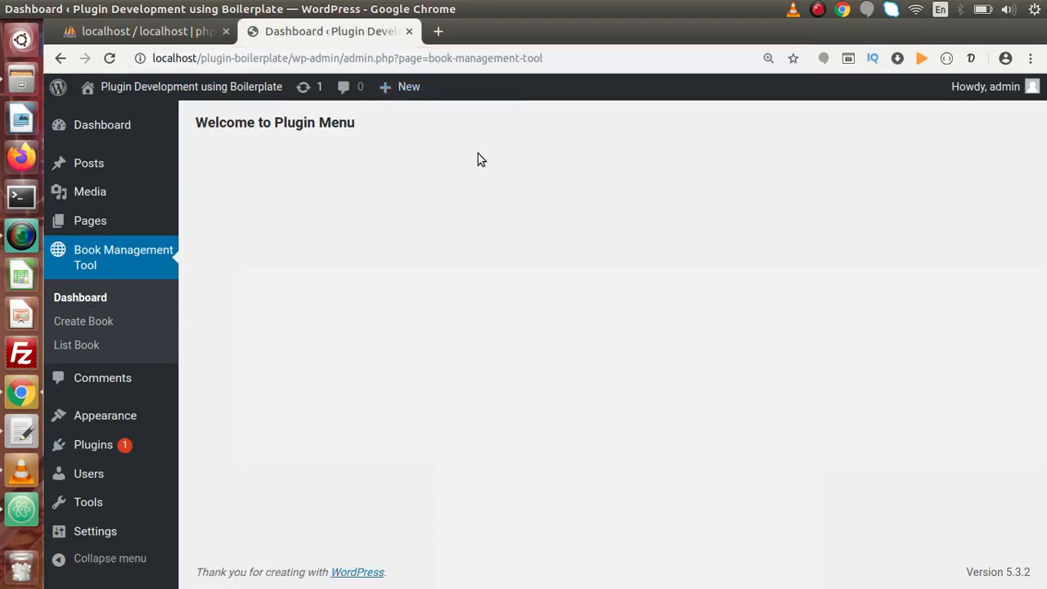
pyautogui.moveTo(265, 242)
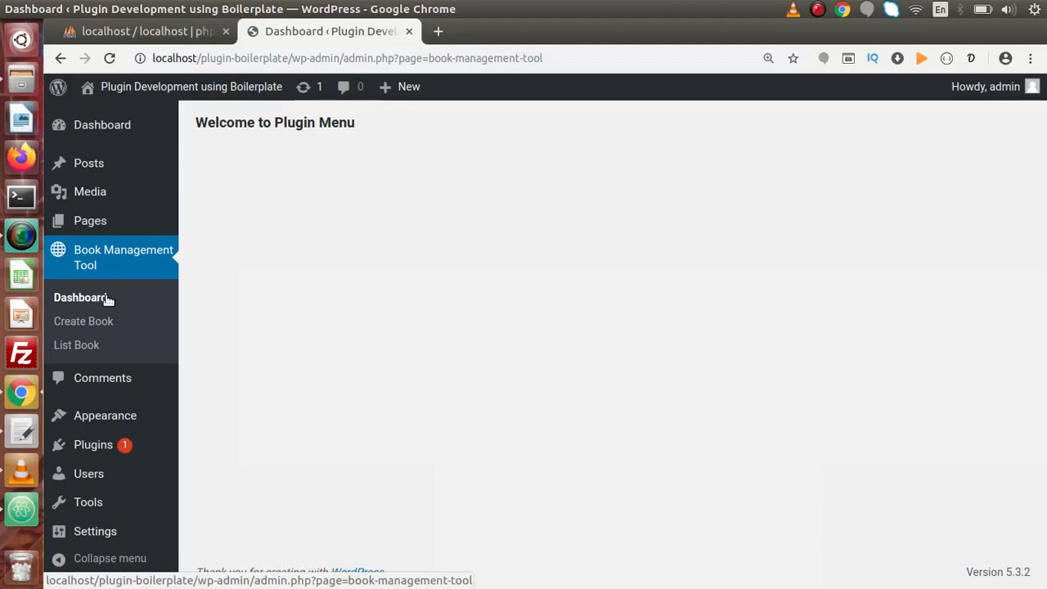
pyautogui.moveTo(112, 307)
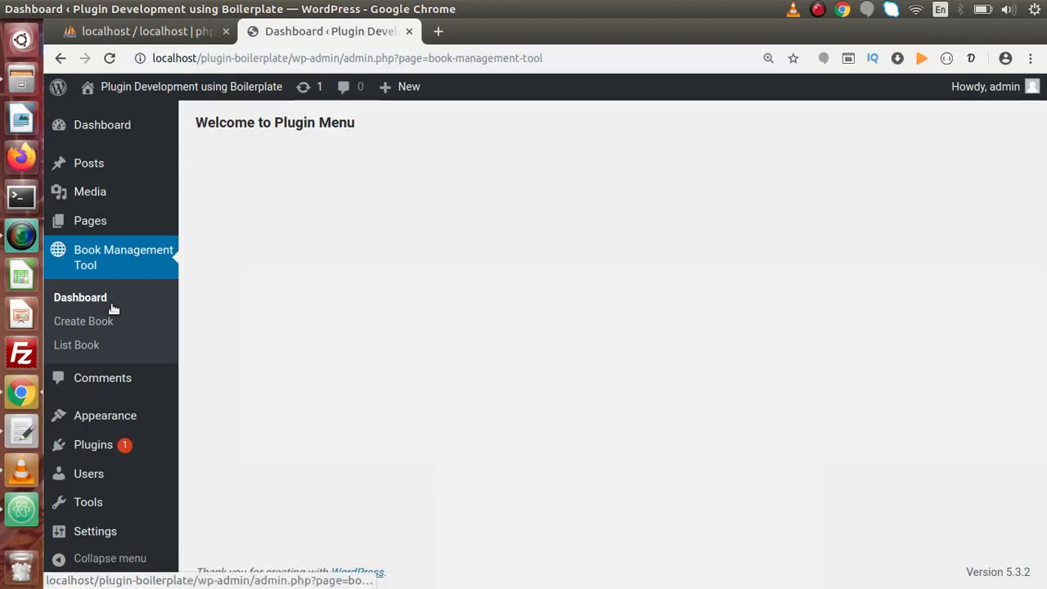
pyautogui.moveTo(101, 321)
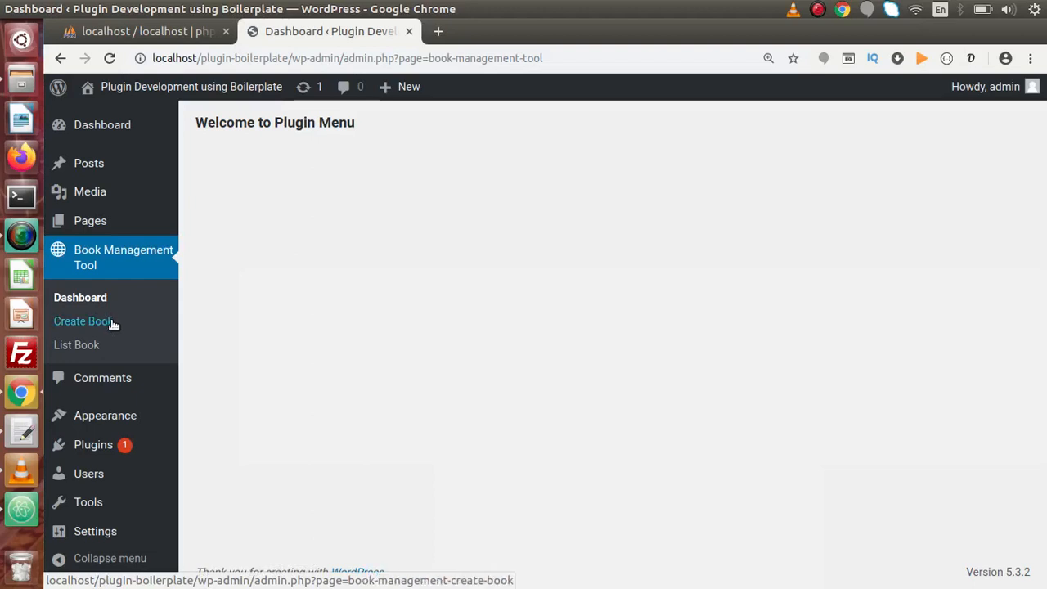
pyautogui.moveTo(75, 345)
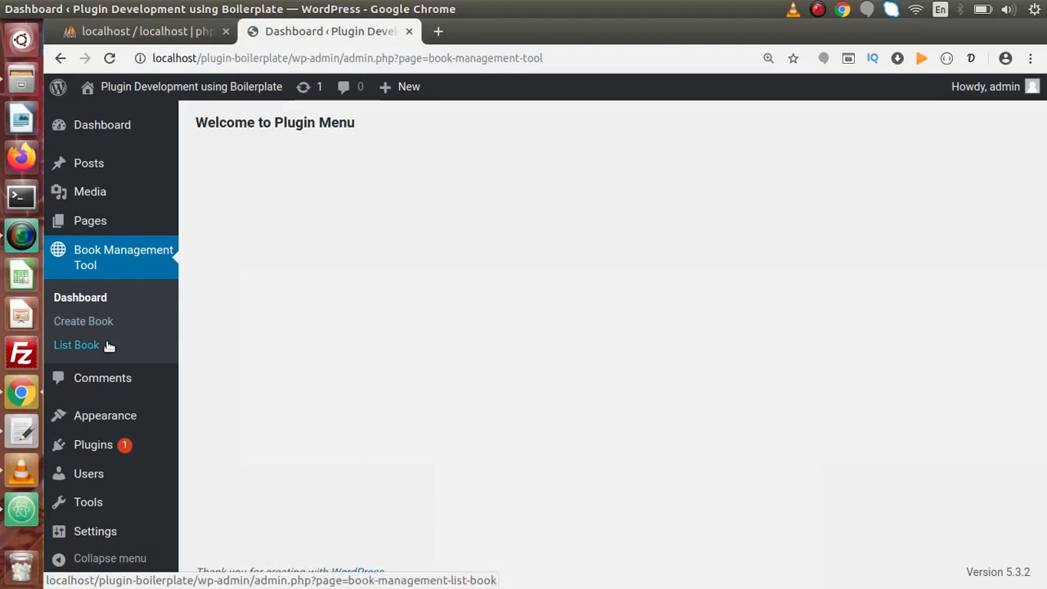
pyautogui.click(82, 320)
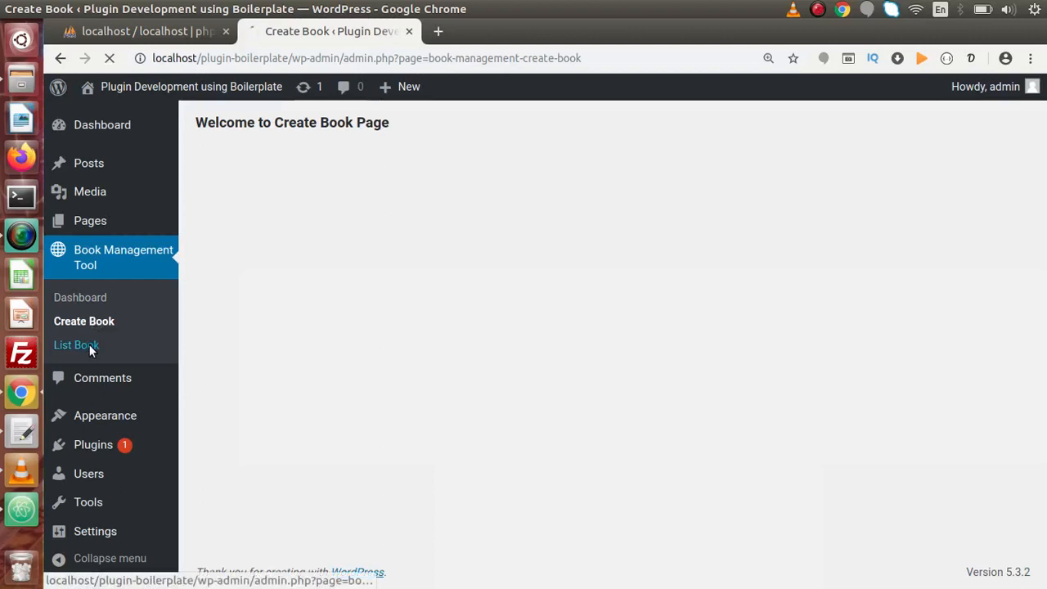
pyautogui.click(75, 344)
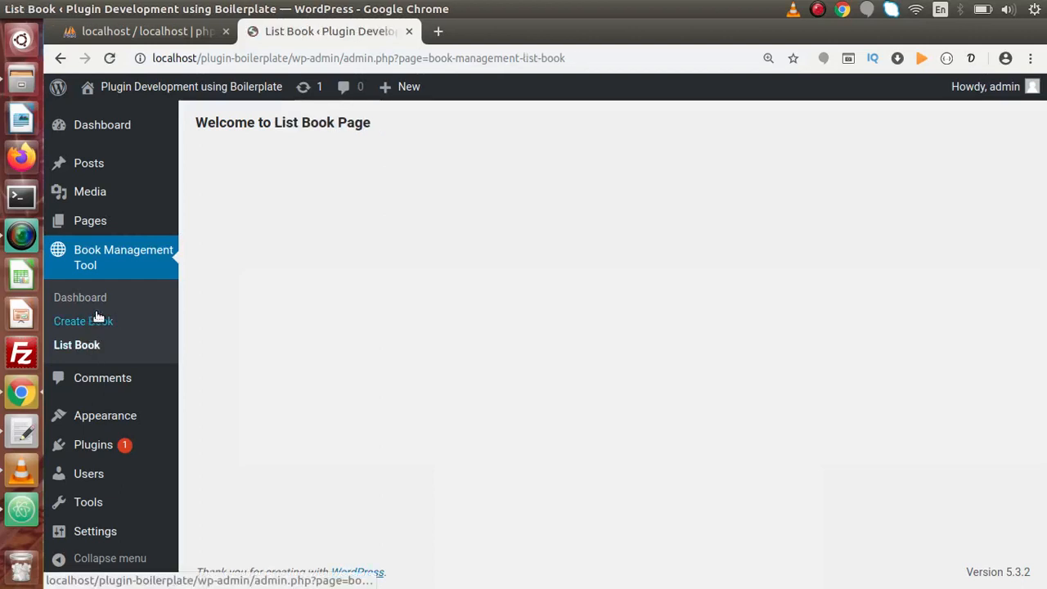
pyautogui.click(83, 320)
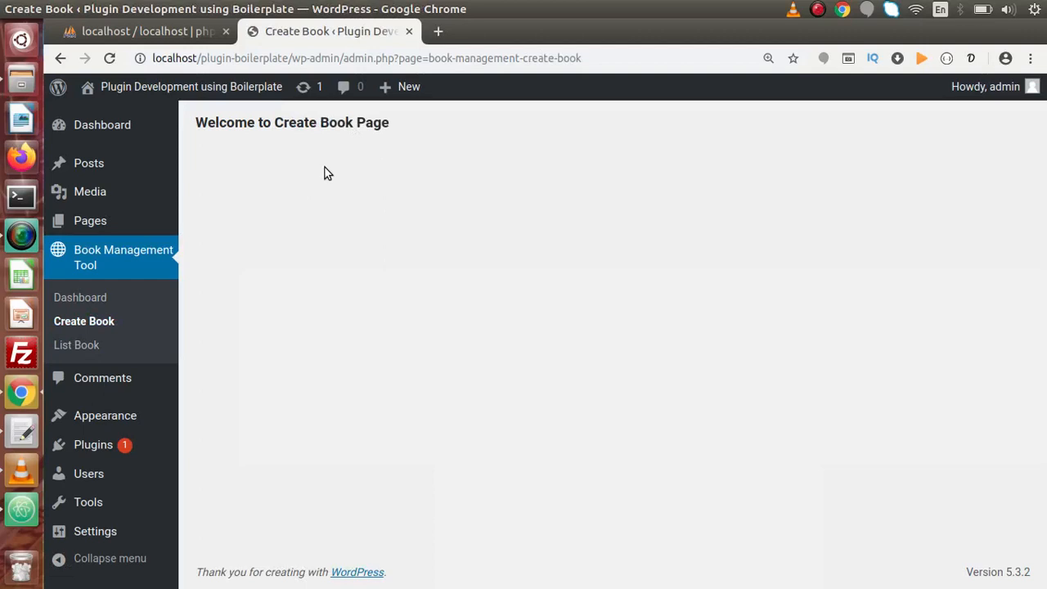
pyautogui.moveTo(441, 288)
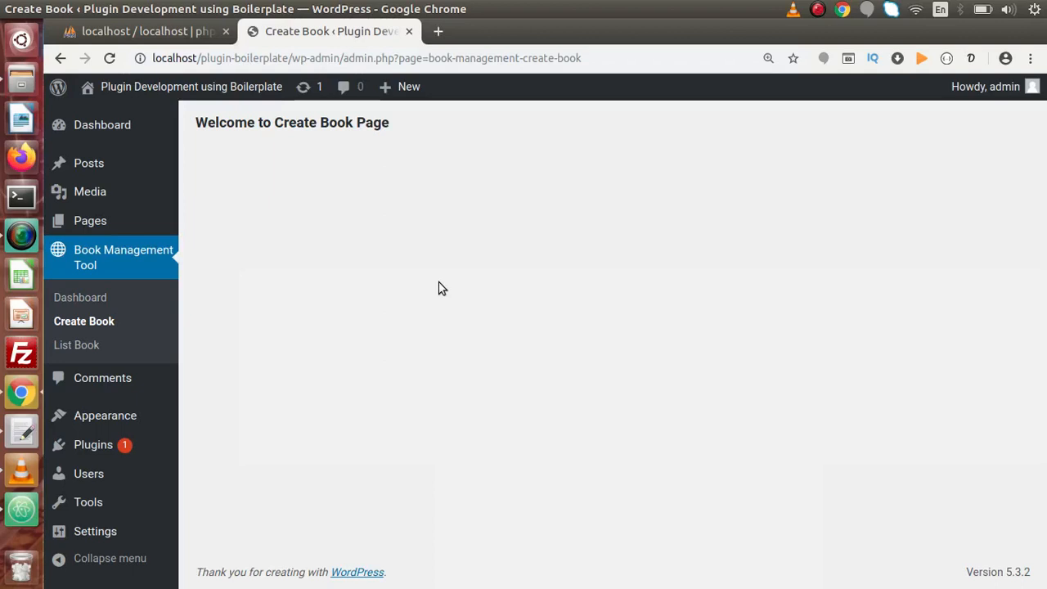
pyautogui.moveTo(255, 274)
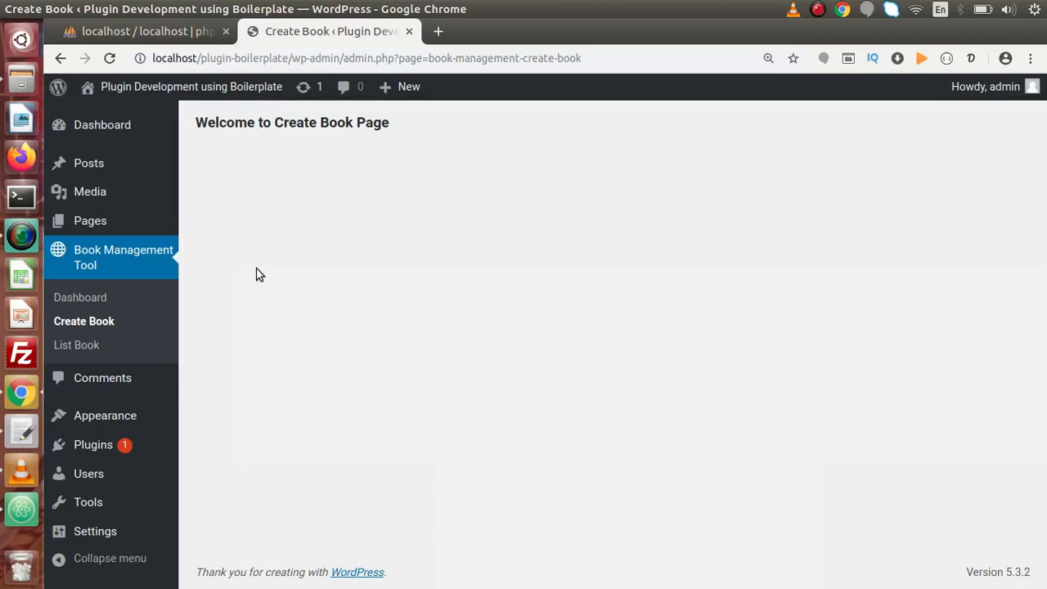
pyautogui.click(78, 297)
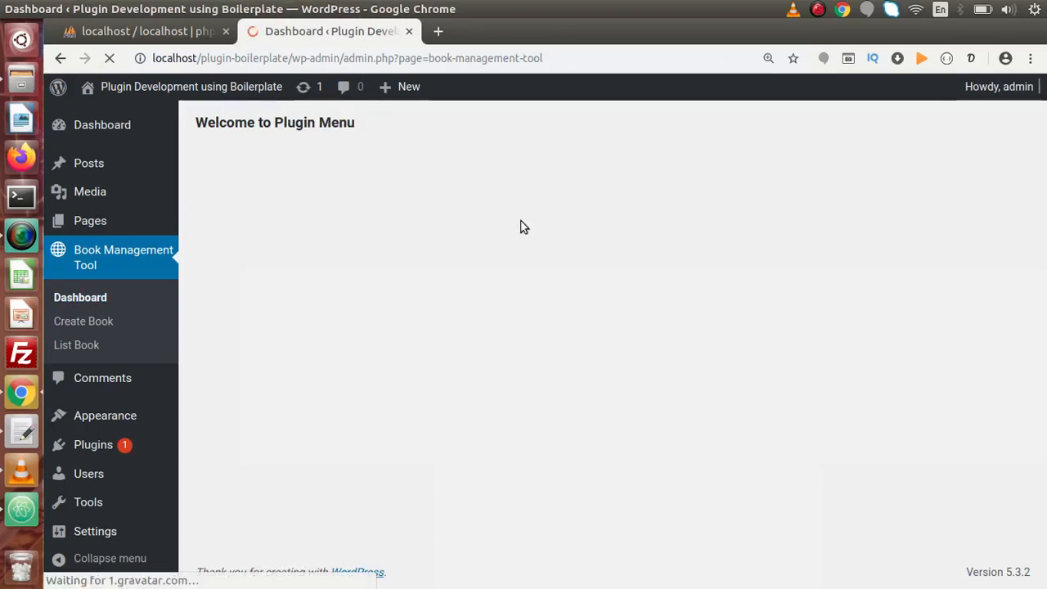